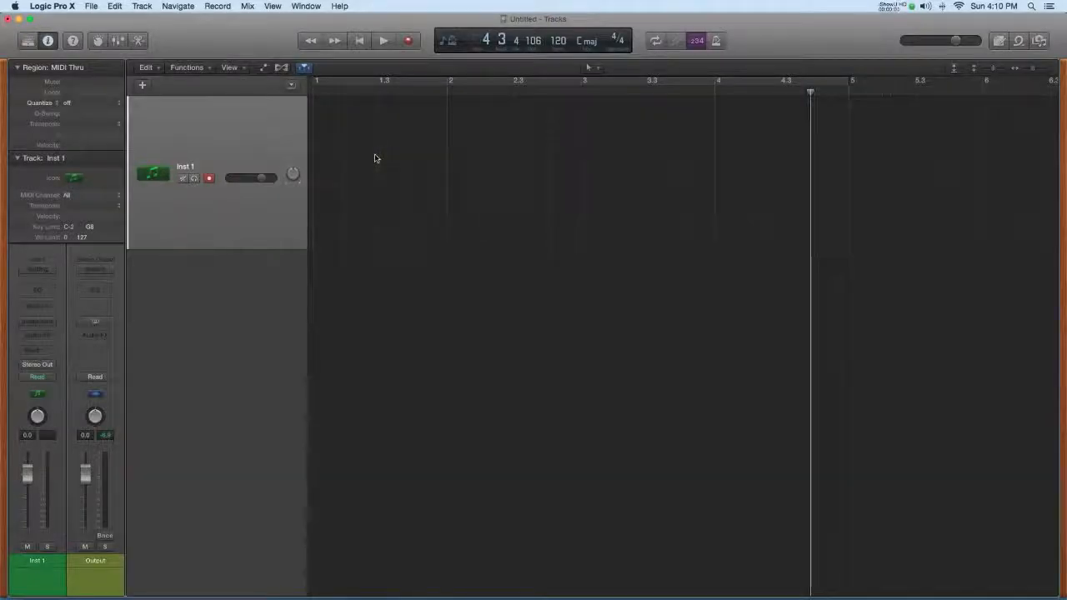
Open the Apple Loops browser from the control bar.
{"action": "left_click", "coordinate": [1019, 40]}
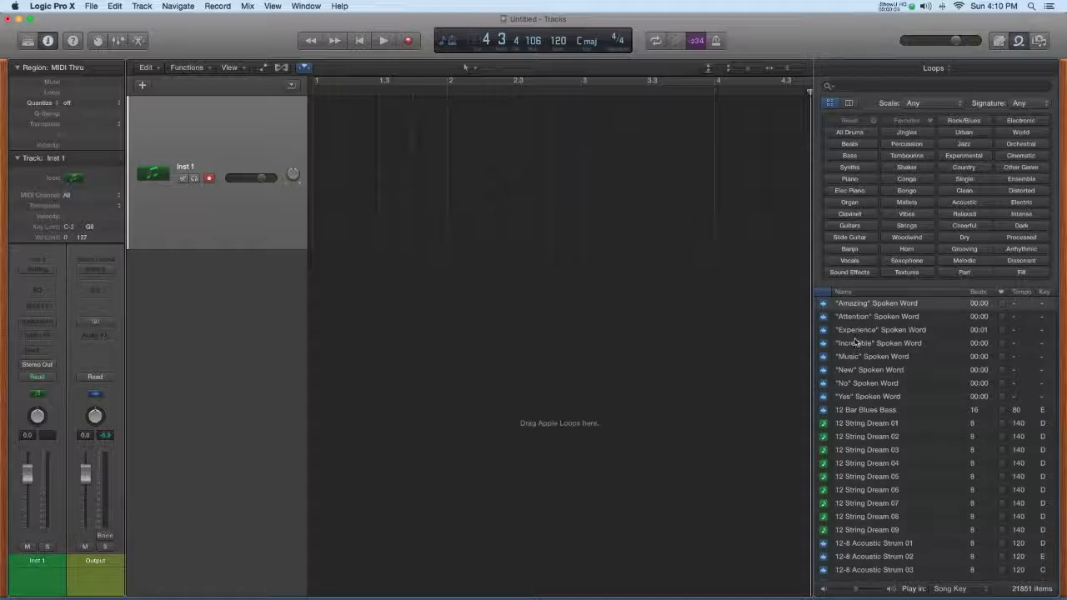
{"action": "mouse_move", "coordinate": [859, 439]}
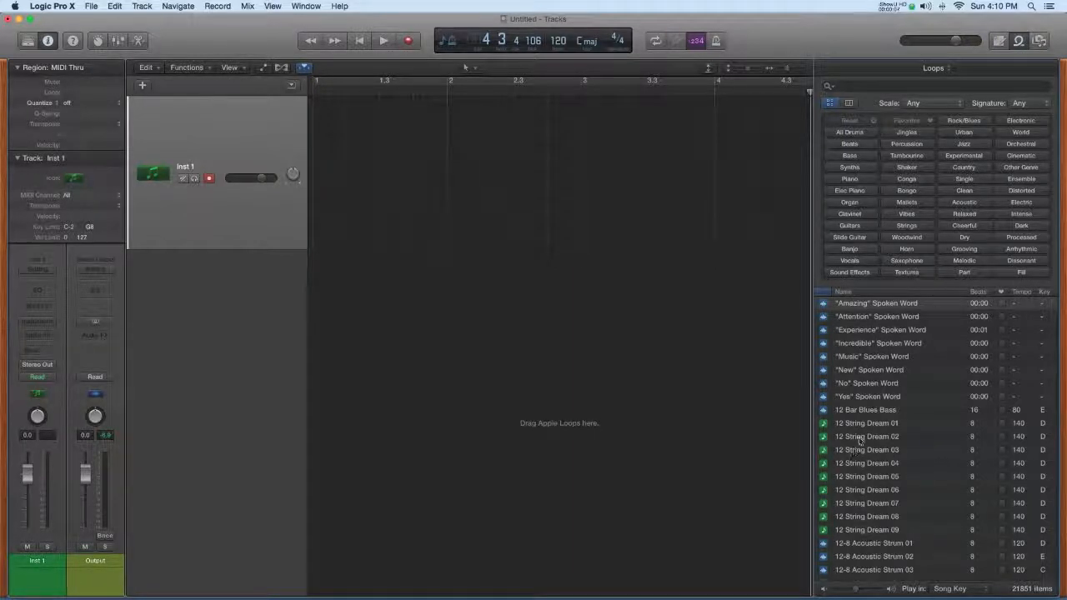
Filter loops to All Drums and select 2-Step Balancing Beat 01 to preview.
{"action": "left_click", "coordinate": [849, 131]}
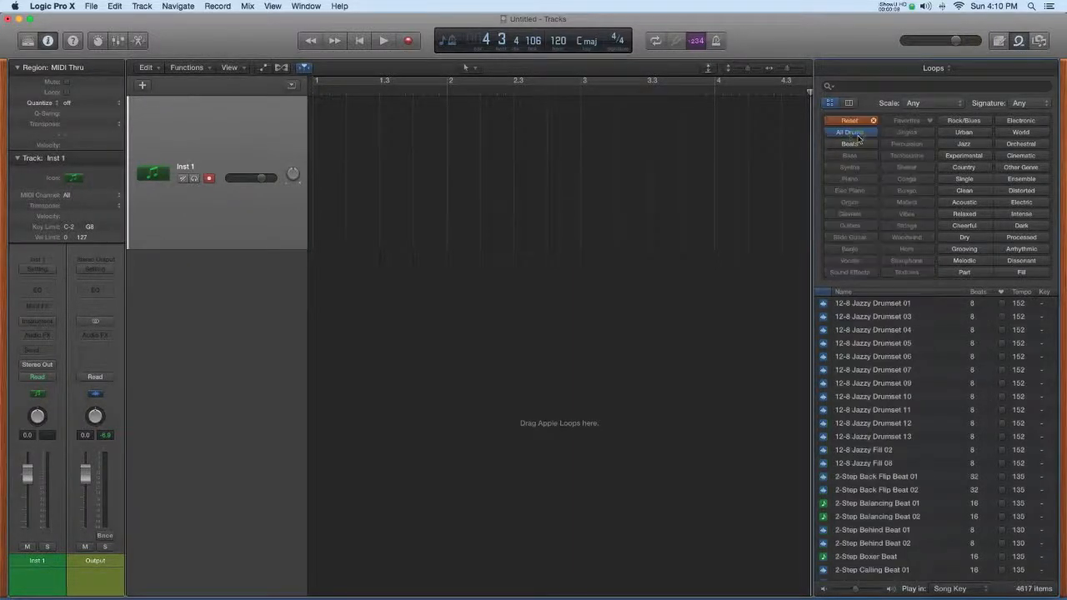
{"action": "scroll", "scroll_direction": "down", "scroll_amount": 3}
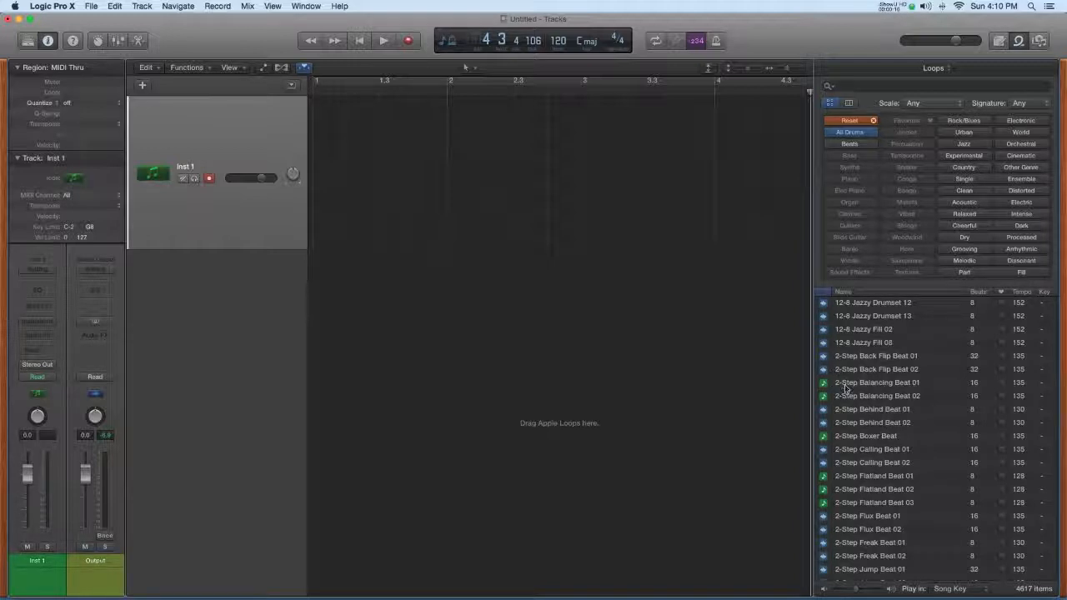
{"action": "left_click", "coordinate": [876, 382]}
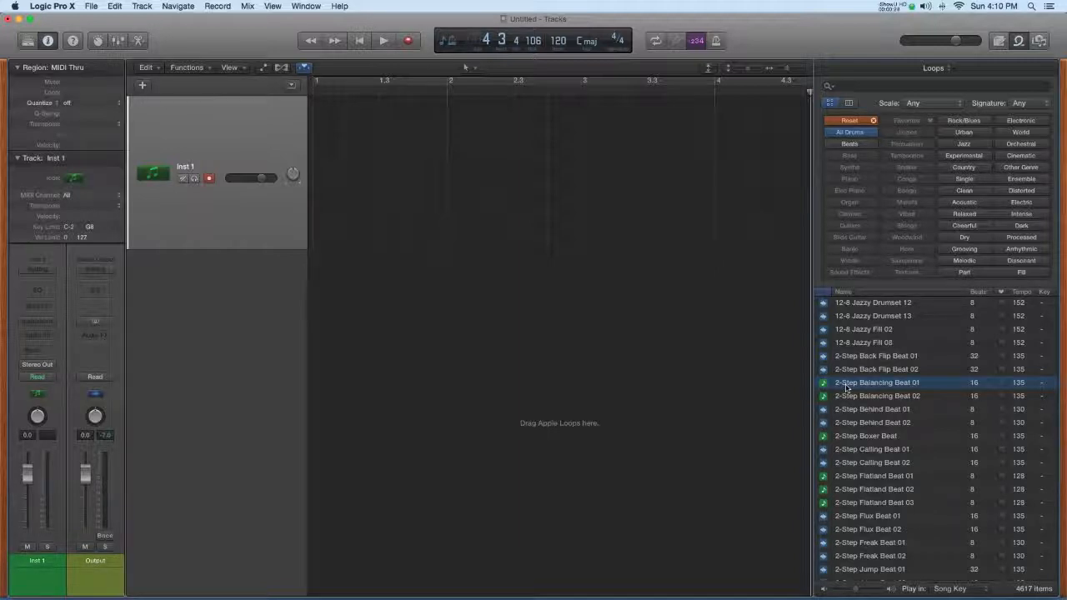
{"action": "mouse_move", "coordinate": [408, 292]}
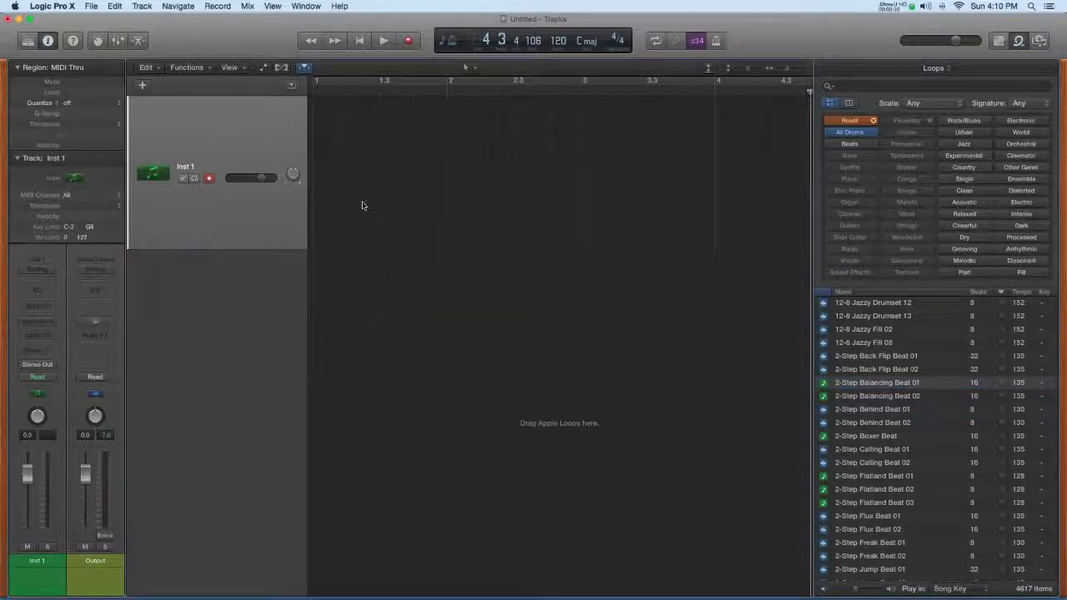
Drag 2-Step Balancing Beat 01 into the Tracks area as a MIDI region.
{"action": "left_click_drag", "start_coordinate": [877, 382], "coordinate": [667, 384]}
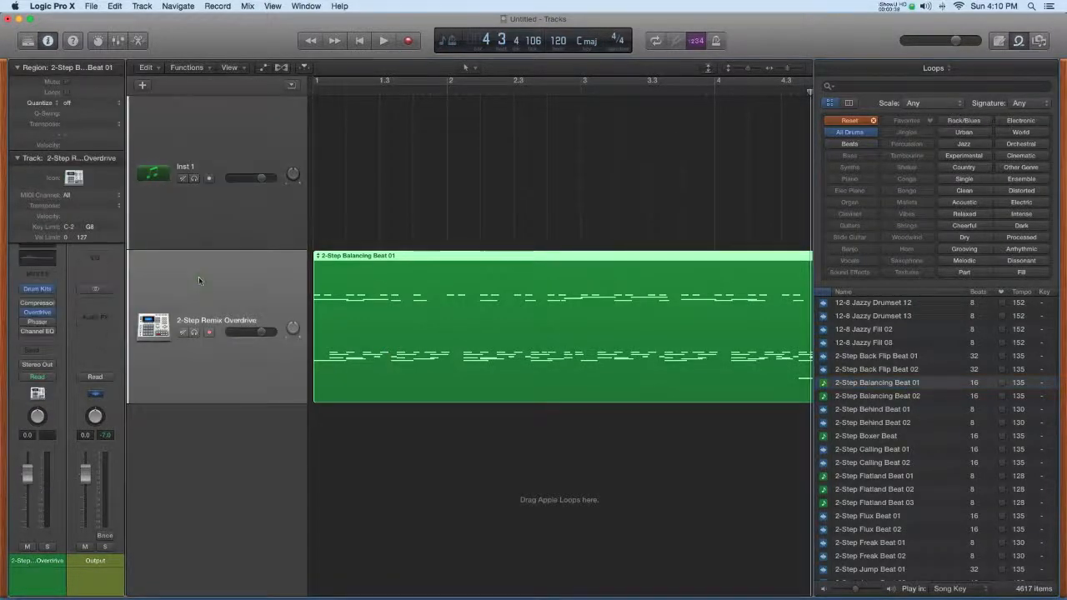
{"action": "mouse_move", "coordinate": [308, 306]}
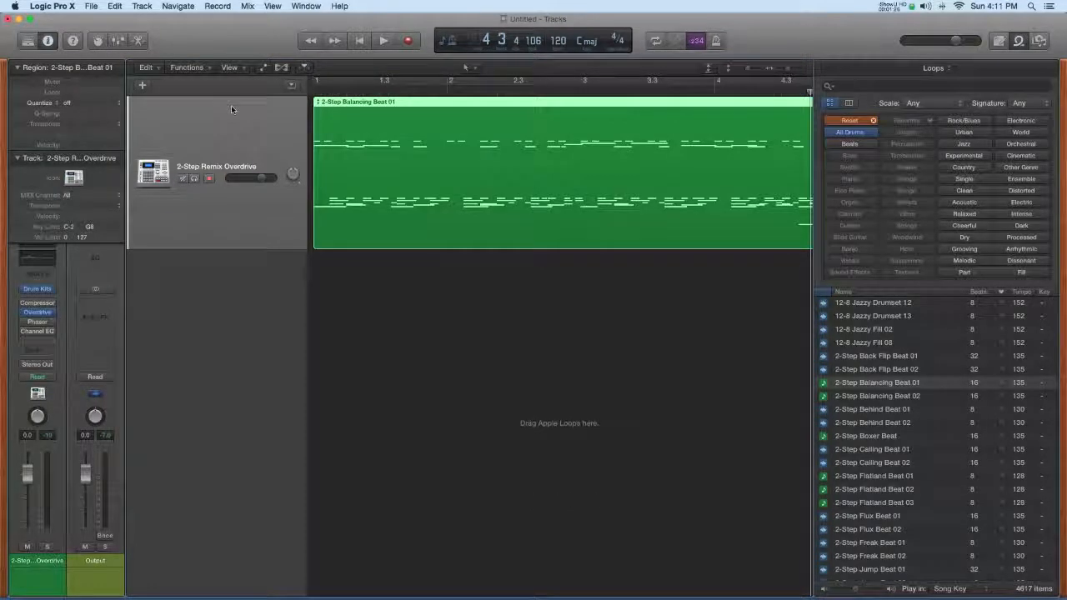
Add a new empty Audio track below the drum track.
{"action": "left_click", "coordinate": [143, 85]}
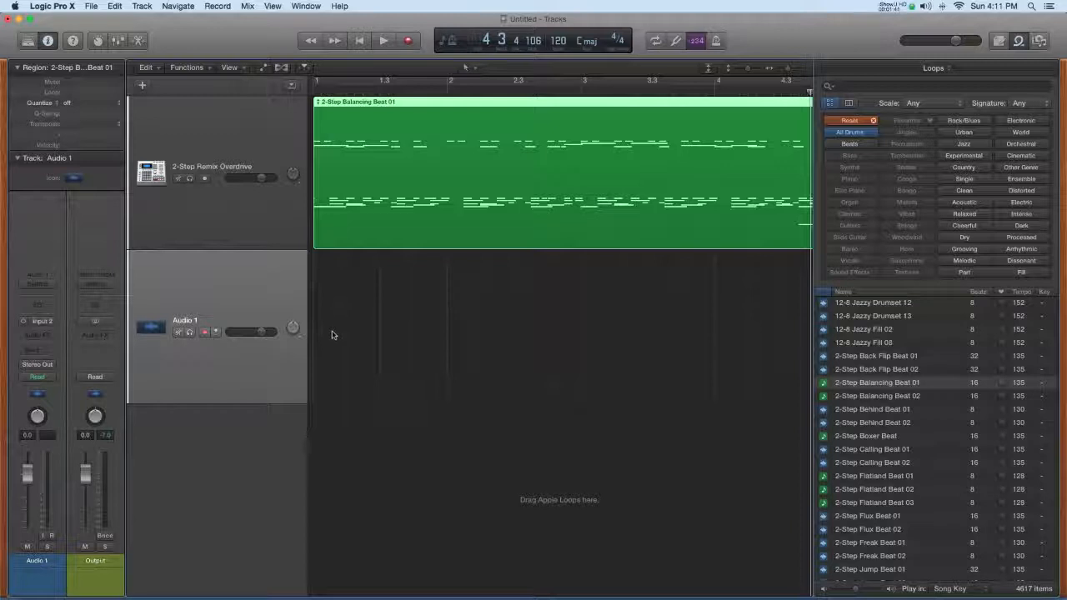
{"action": "mouse_move", "coordinate": [409, 214]}
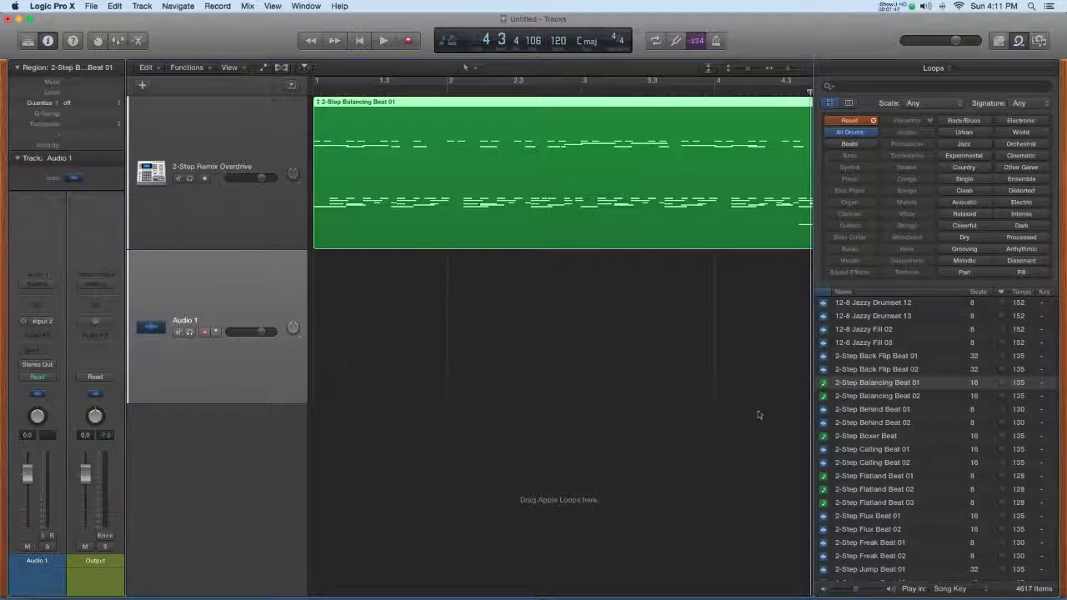
Drop 2-Step Balancing Beat 01 onto Audio 1 as a blue audio region.
{"action": "left_click_drag", "start_coordinate": [875, 382], "coordinate": [492, 334]}
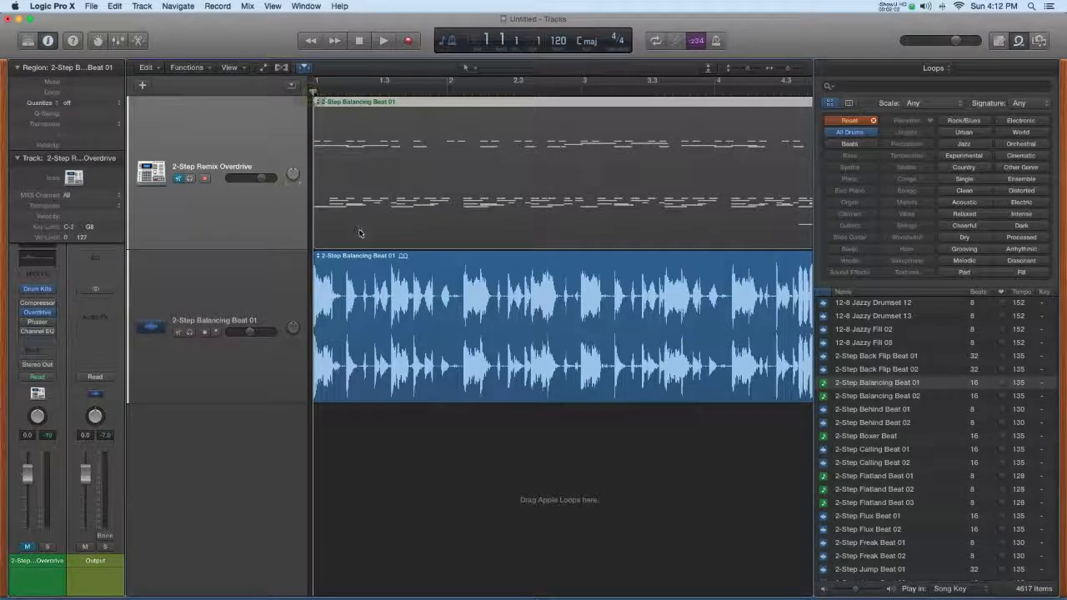
Mute the audio copy, unmute the MIDI loop, and start playback.
{"action": "left_click", "coordinate": [383, 40]}
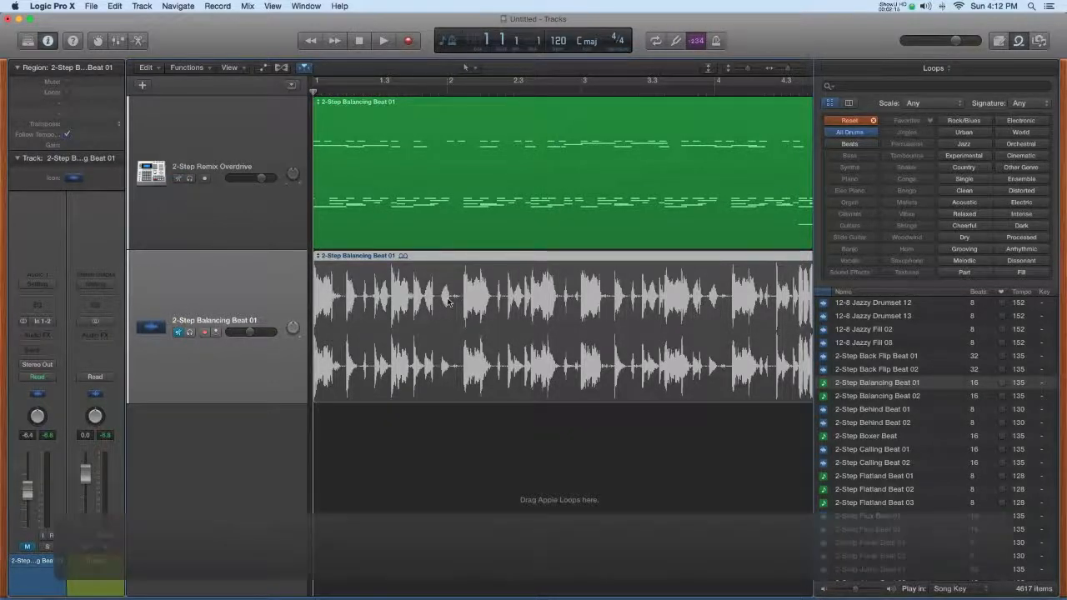
{"action": "left_click", "coordinate": [383, 41]}
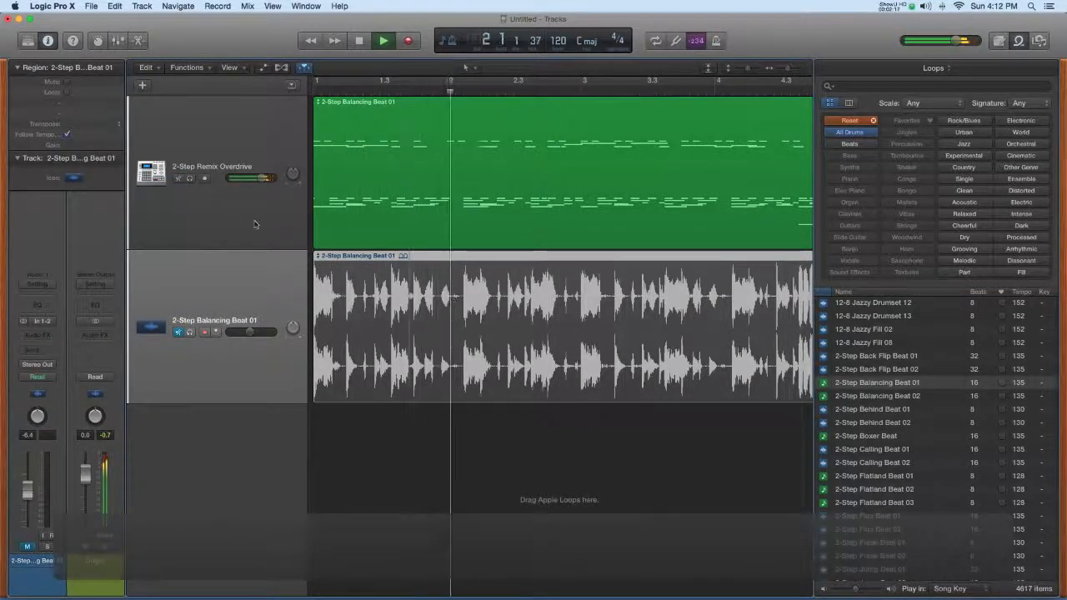